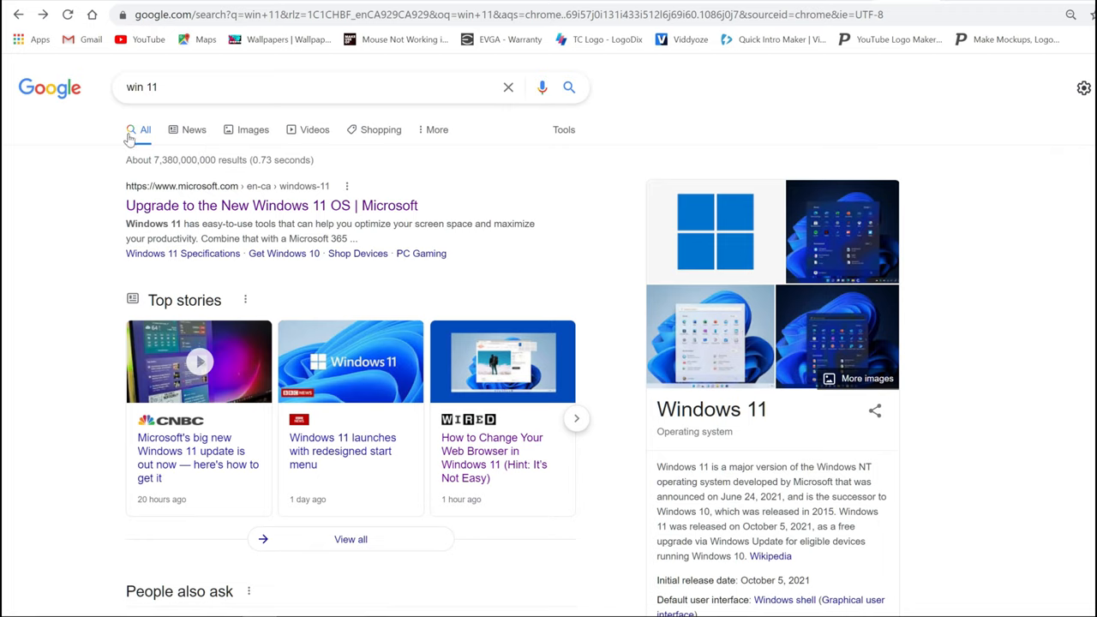
pyautogui.moveTo(197, 207)
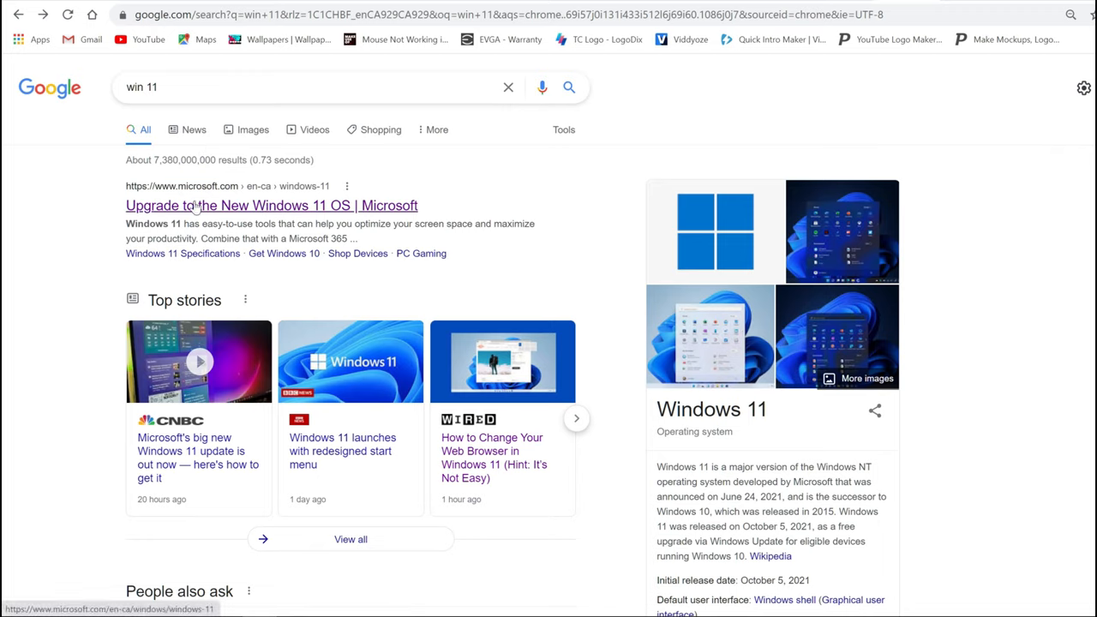
pyautogui.moveTo(193, 210)
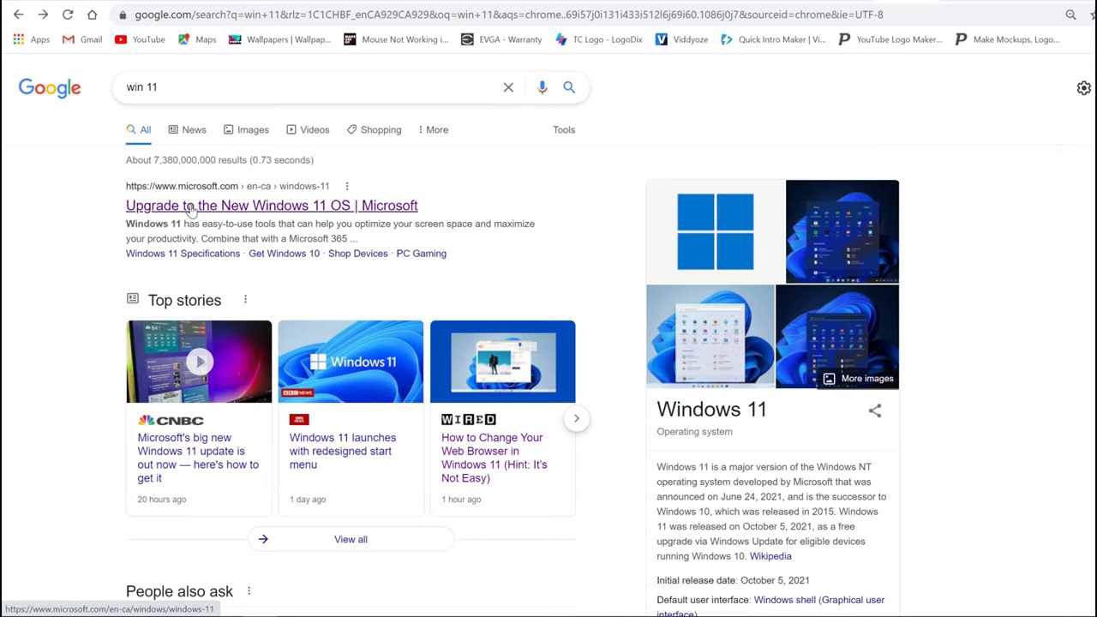
# Open Microsoft's 'Upgrade to the New Windows 11 OS' result and reveal its Windows 11 links
pyautogui.click(270, 205)
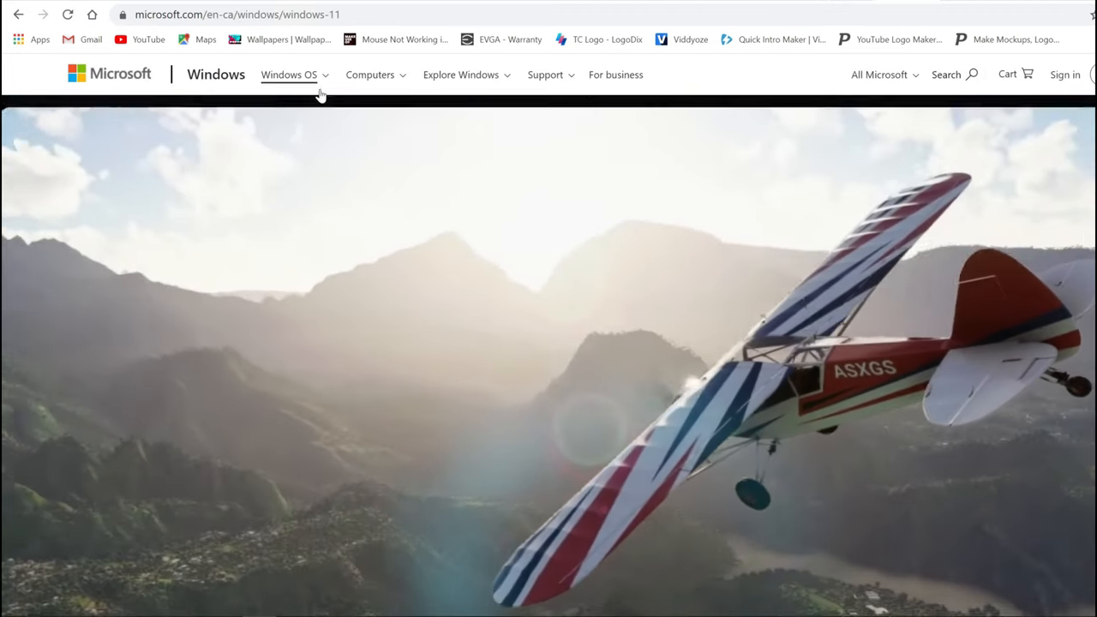
pyautogui.click(289, 74)
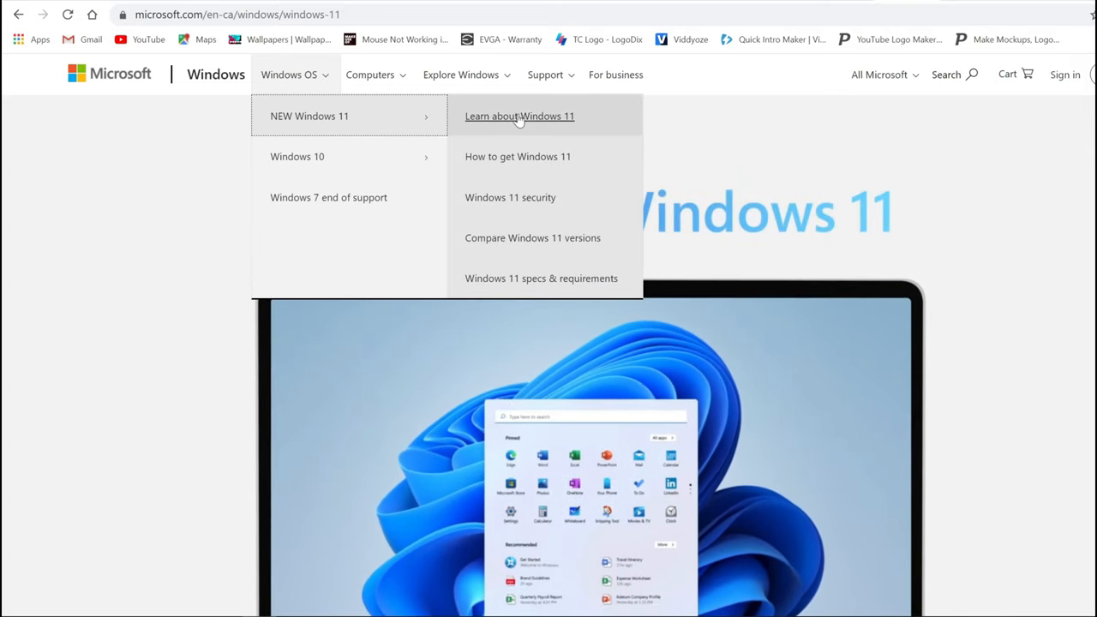
pyautogui.moveTo(518, 156)
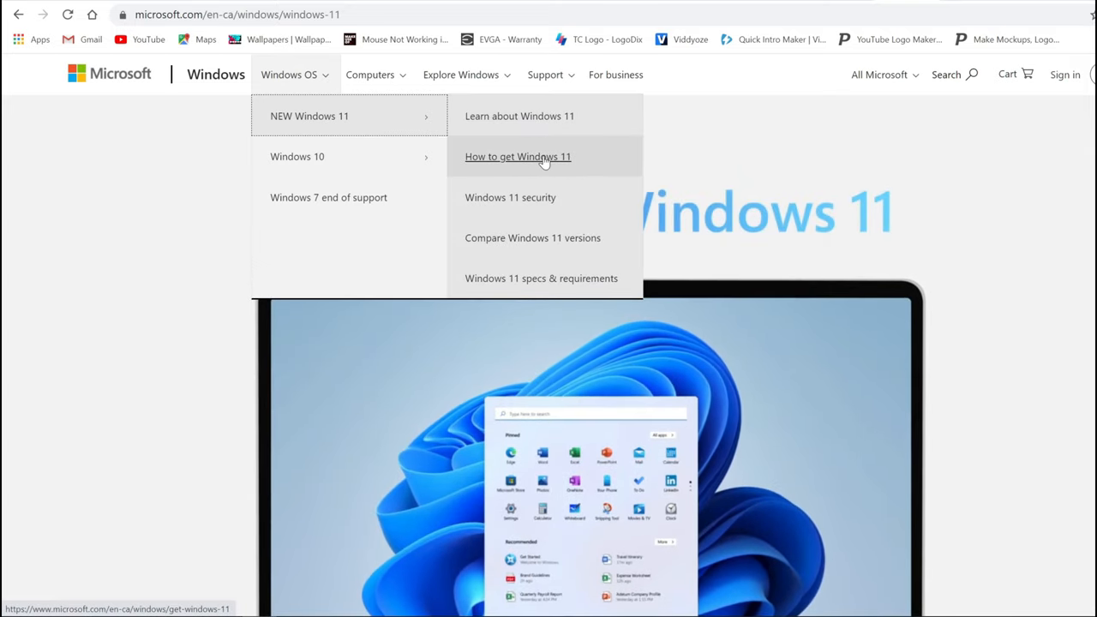
# Go to How to get Windows 11's compatibility section and download the PC Health Check app
pyautogui.click(517, 156)
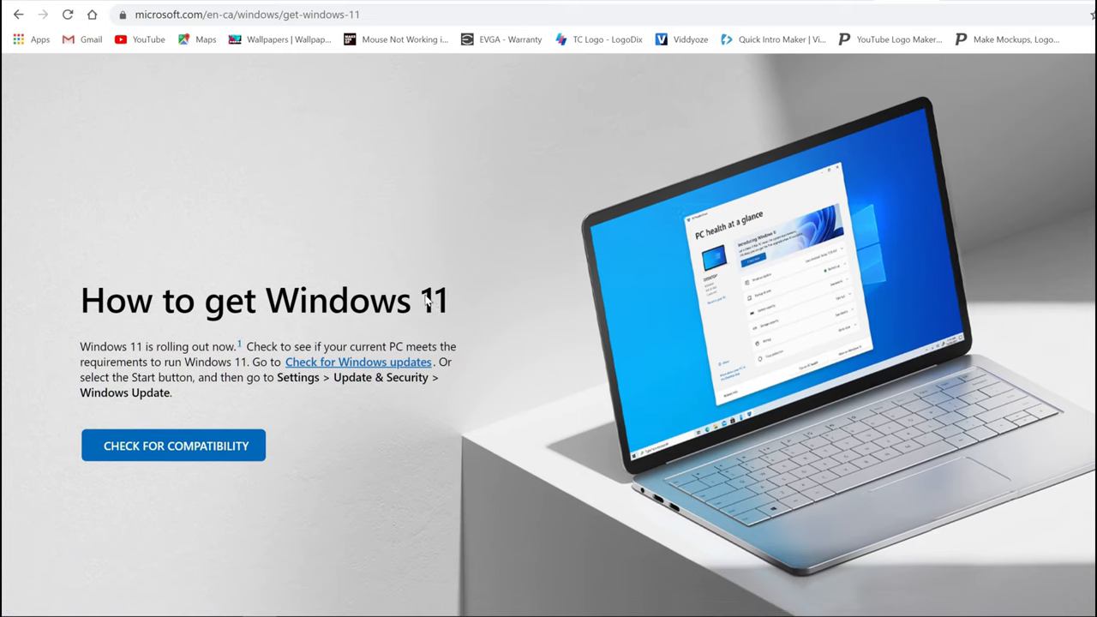
pyautogui.scroll(-3)
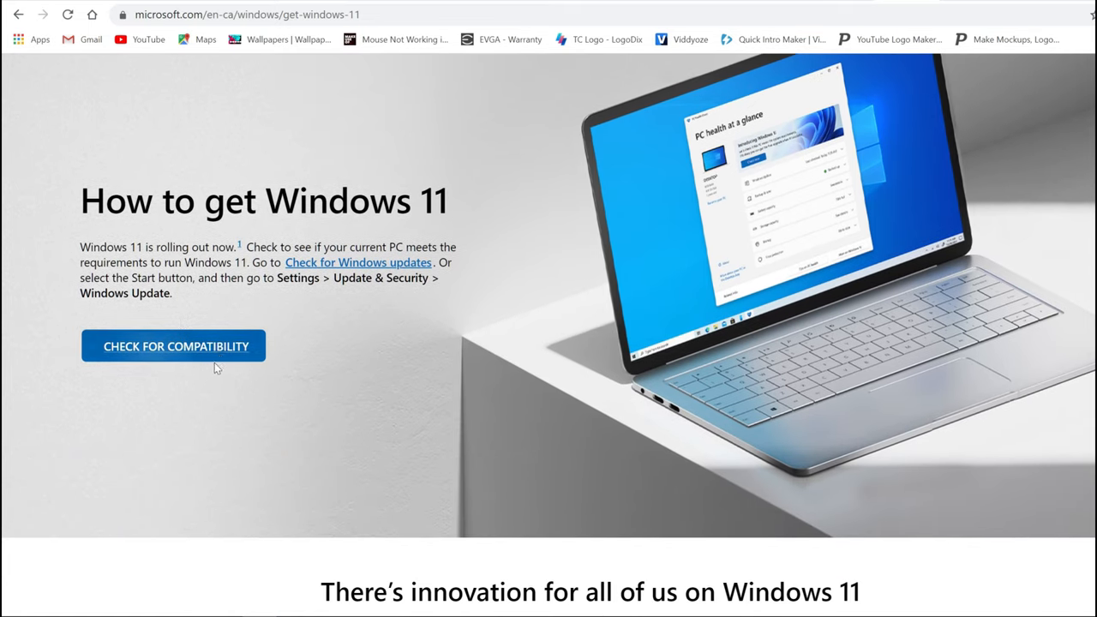
pyautogui.moveTo(249, 356)
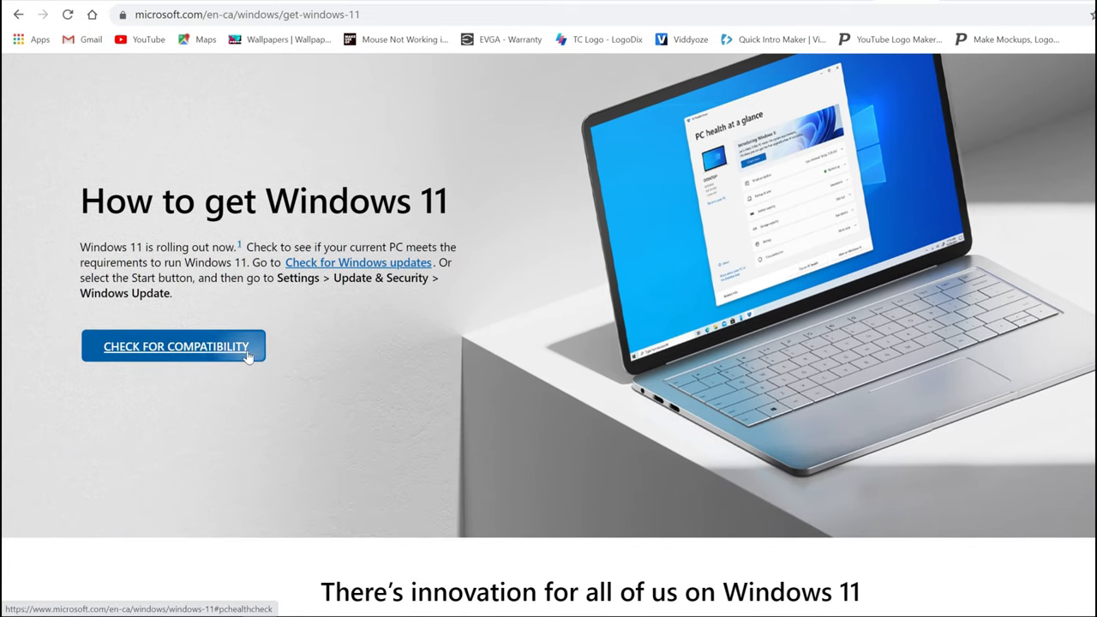
pyautogui.click(175, 346)
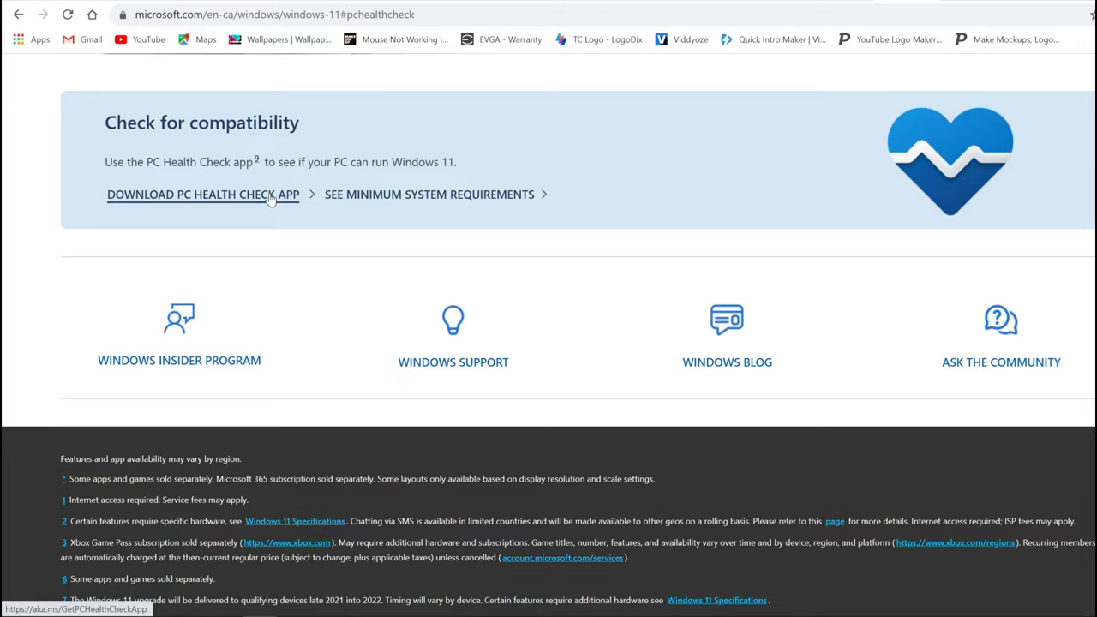
pyautogui.click(202, 193)
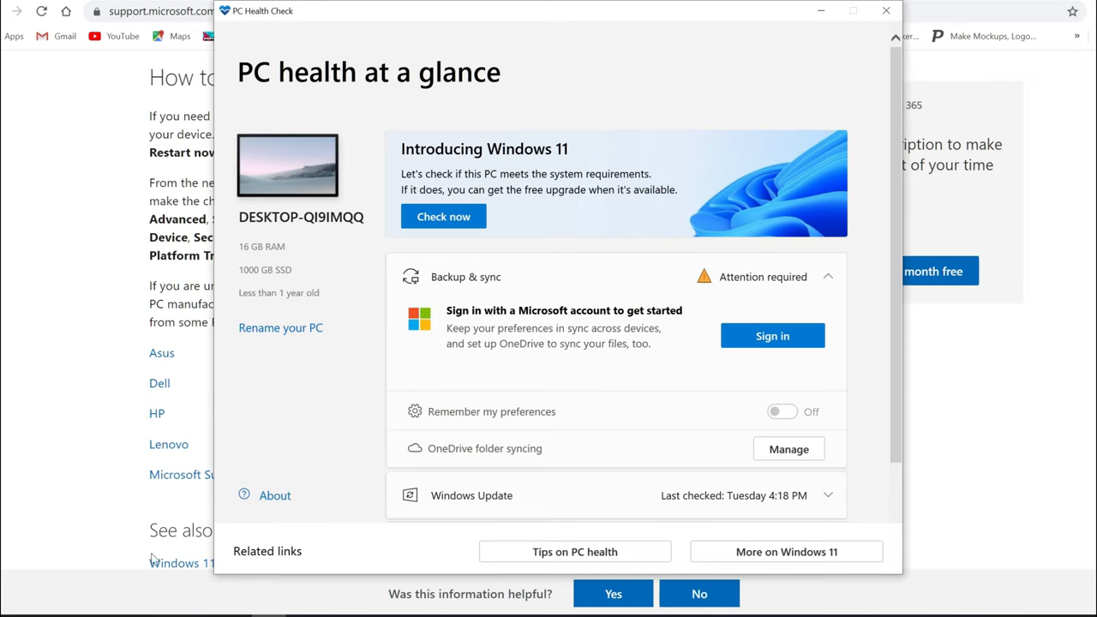
pyautogui.moveTo(564, 231)
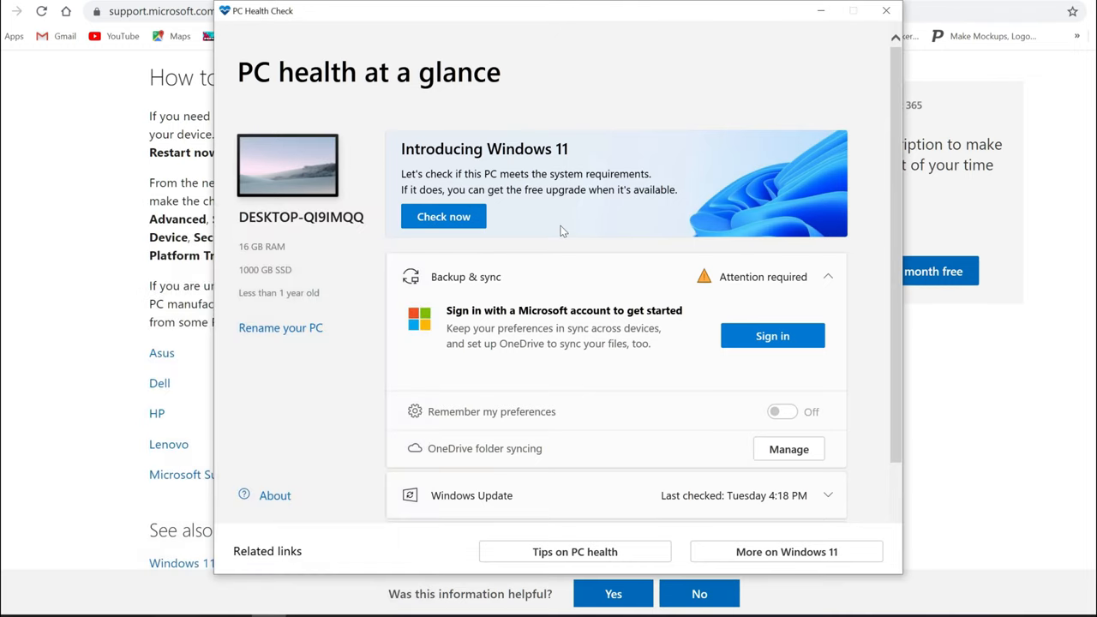
# Run Check now in PC Health Check, revealing TPM 2.0 isn't detected
pyautogui.click(443, 216)
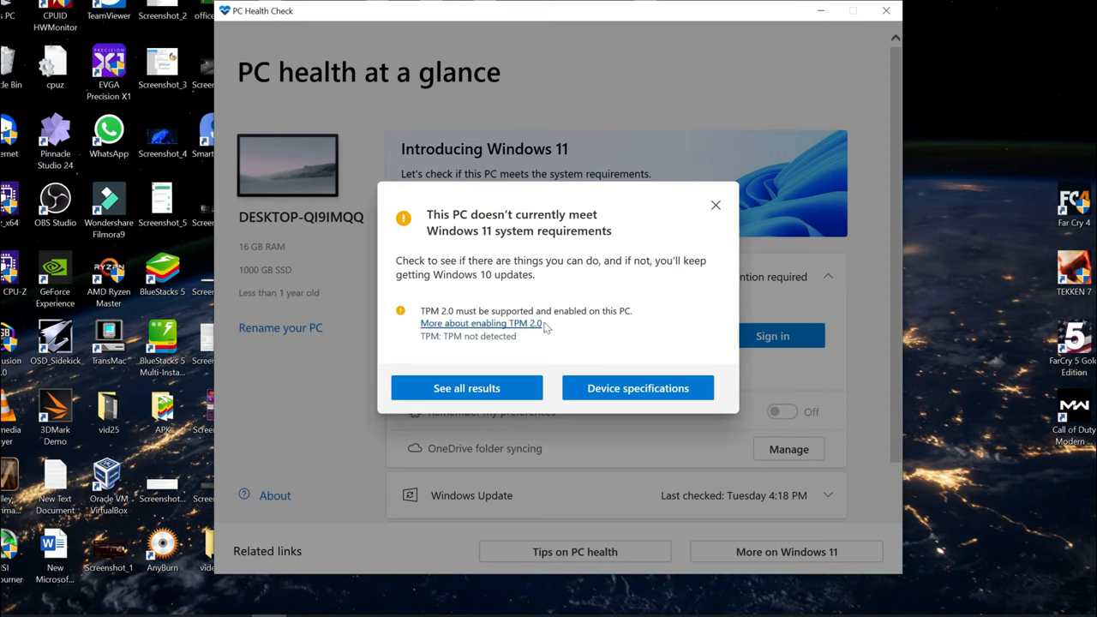
pyautogui.moveTo(410, 295)
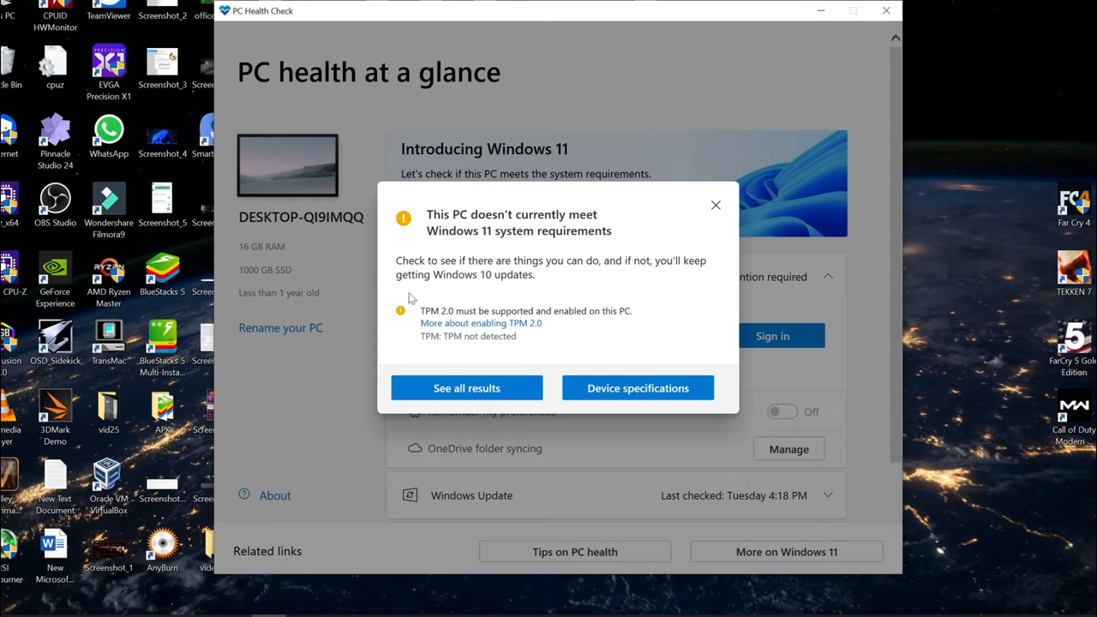
# Open the 'More about enabling TPM 2.0' article and find the firmware settings path
pyautogui.click(481, 323)
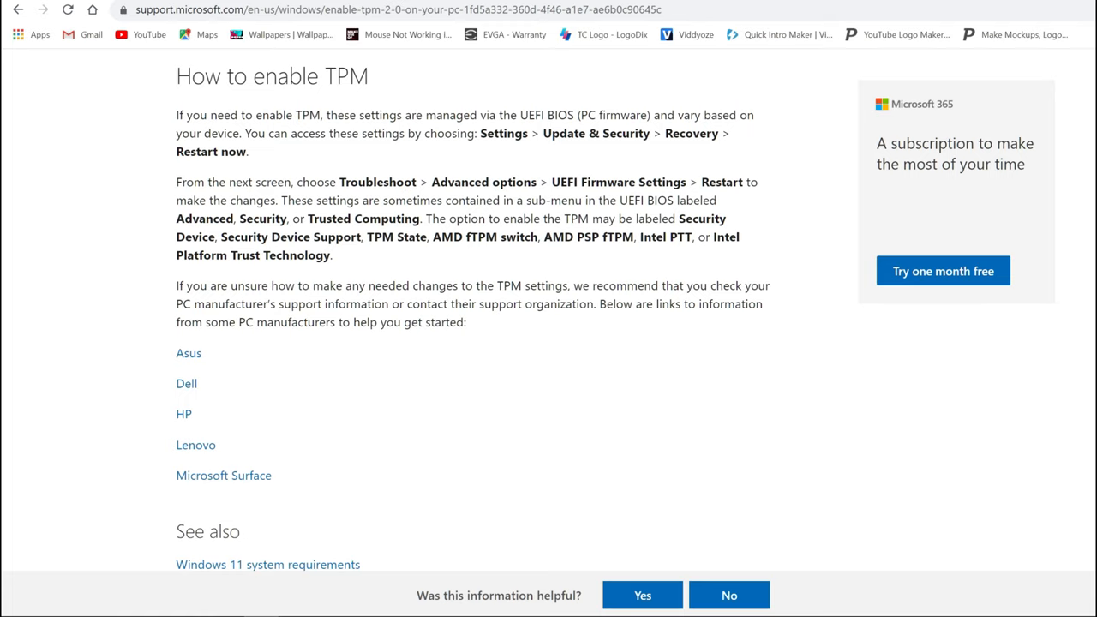
pyautogui.tripleClick(272, 75)
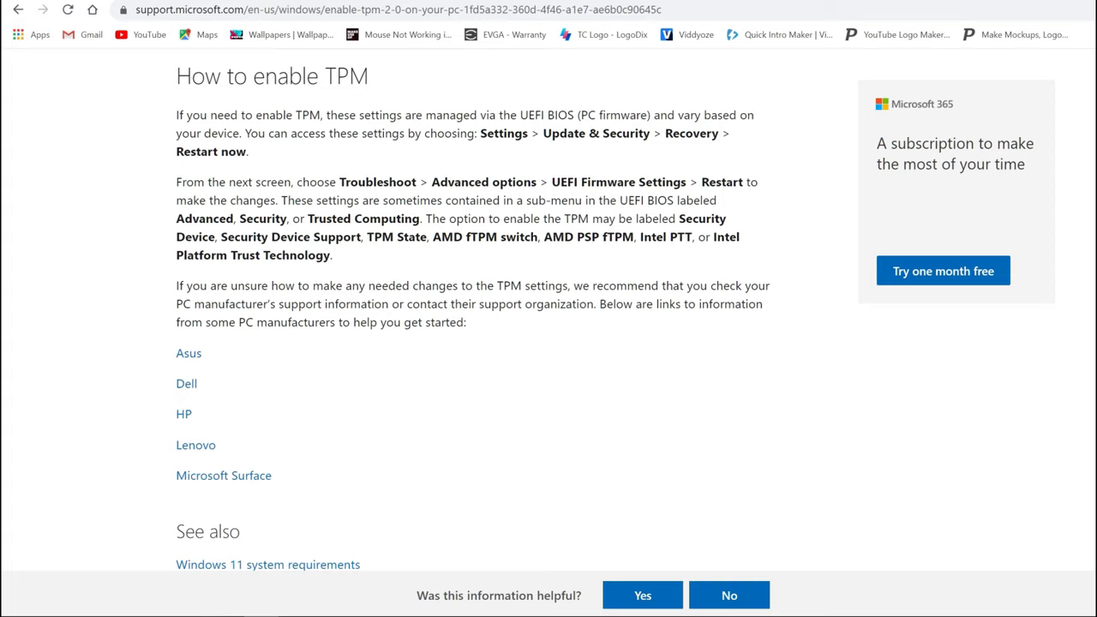
pyautogui.doubleClick(362, 219)
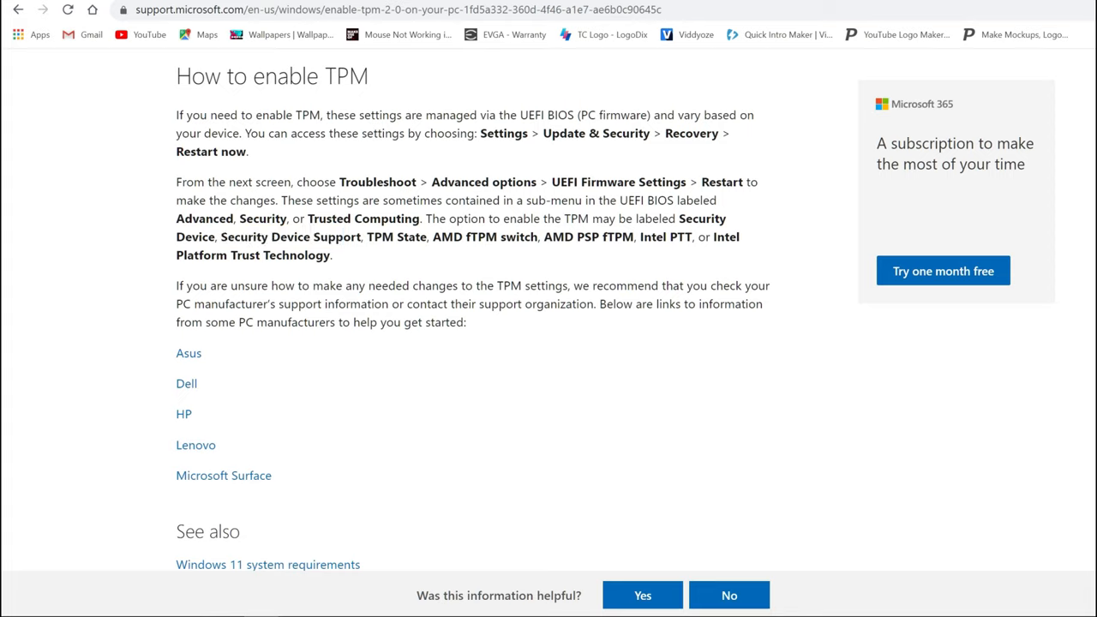
pyautogui.moveTo(534, 251)
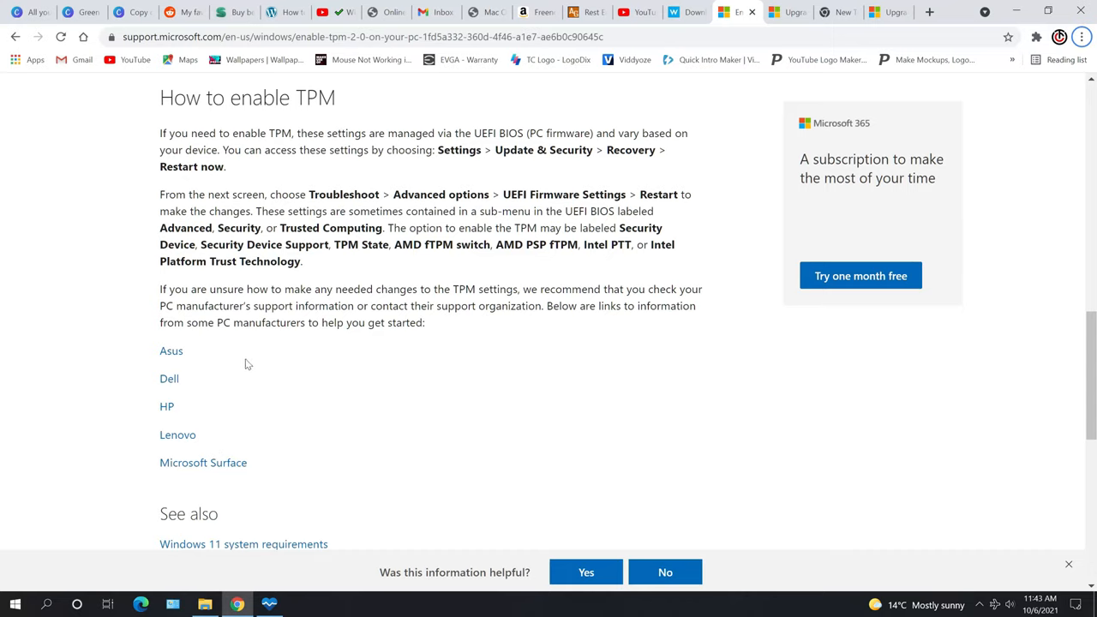
# Open Windows Settings and go to Update & Security's Recovery page
pyautogui.click(14, 605)
pyautogui.write('set')
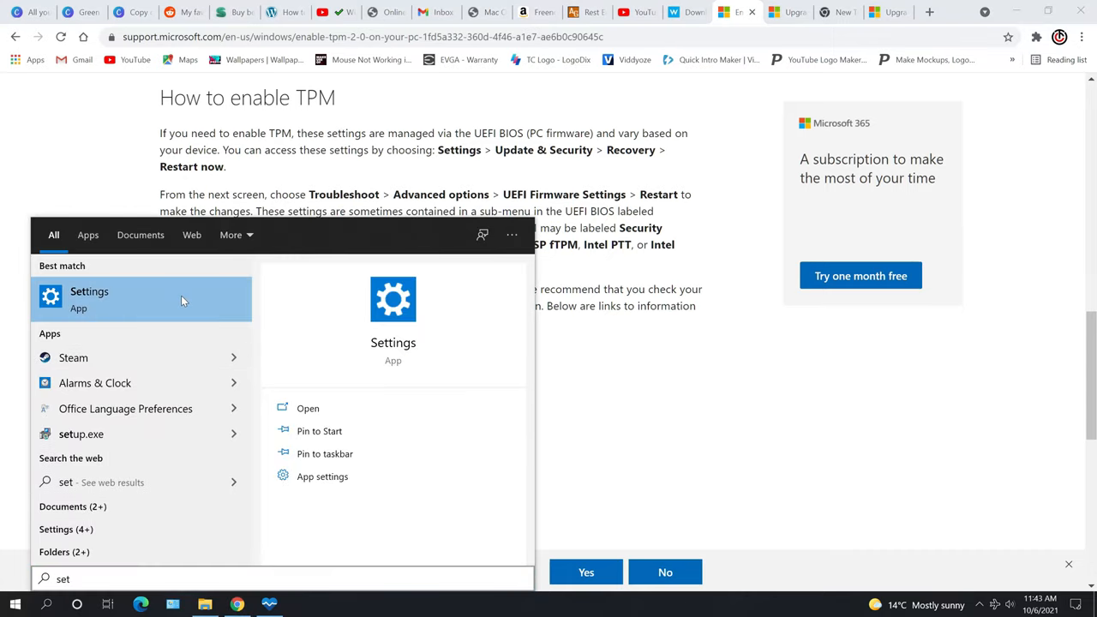
pyautogui.click(89, 292)
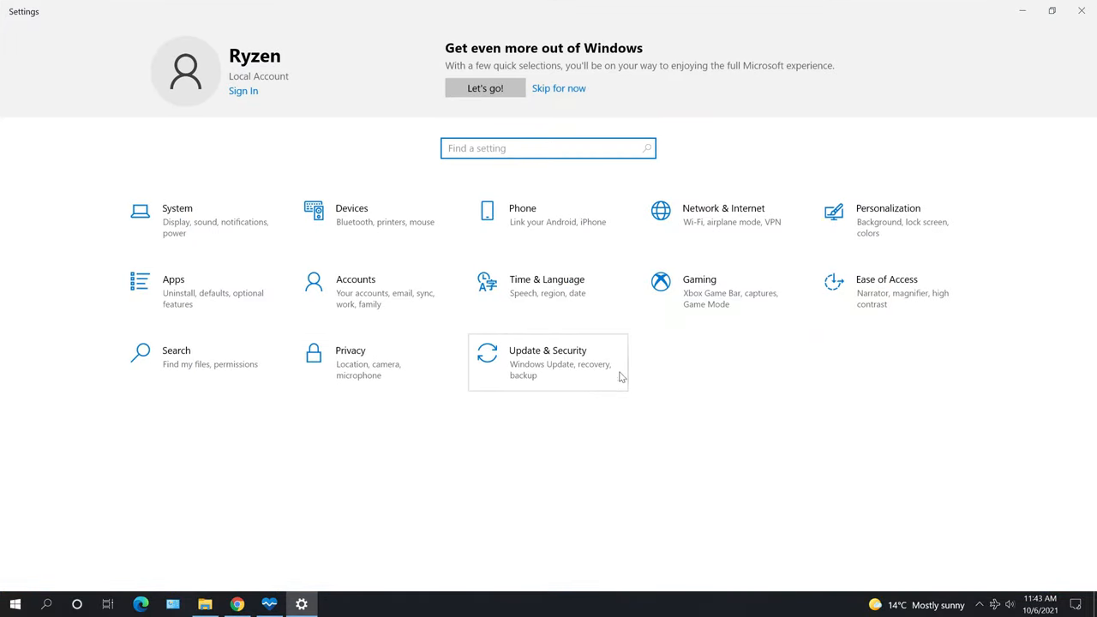
pyautogui.click(548, 362)
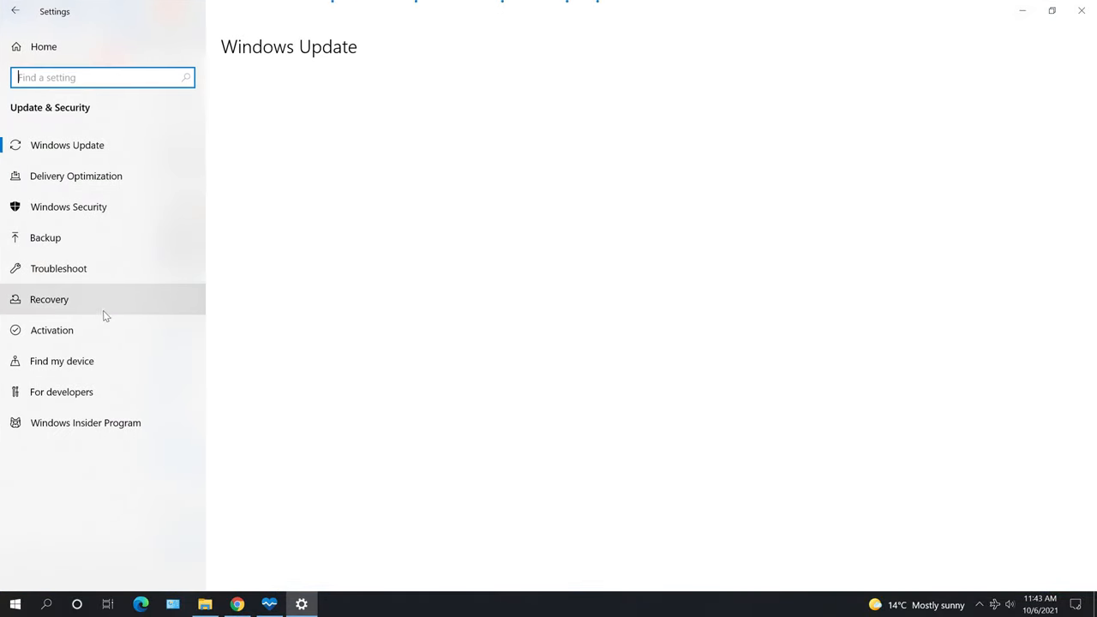
pyautogui.click(49, 299)
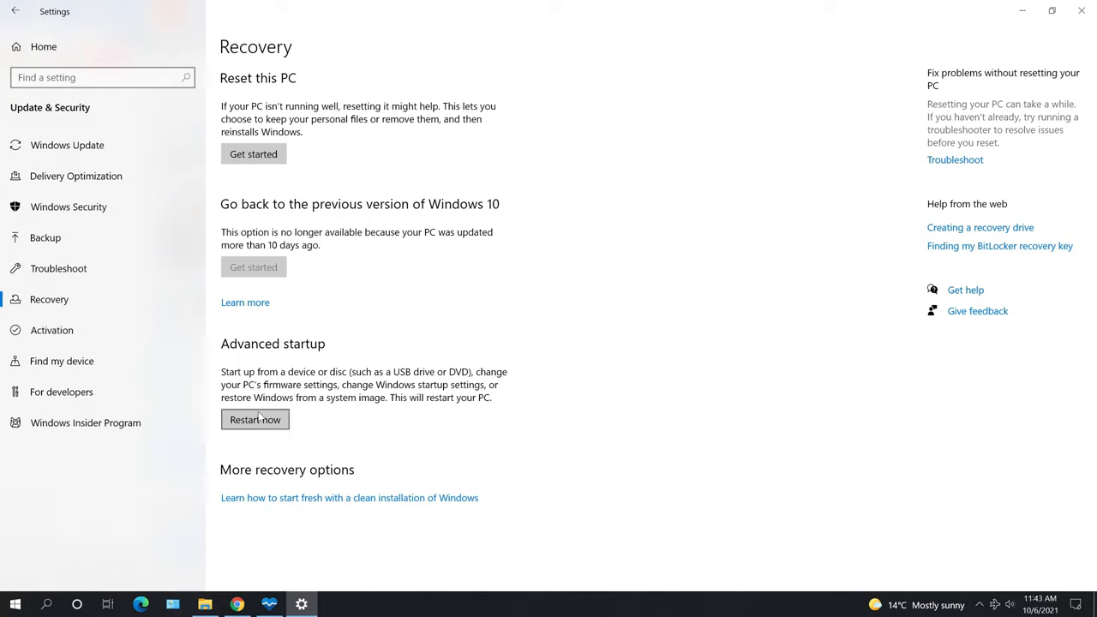
pyautogui.moveTo(252, 347)
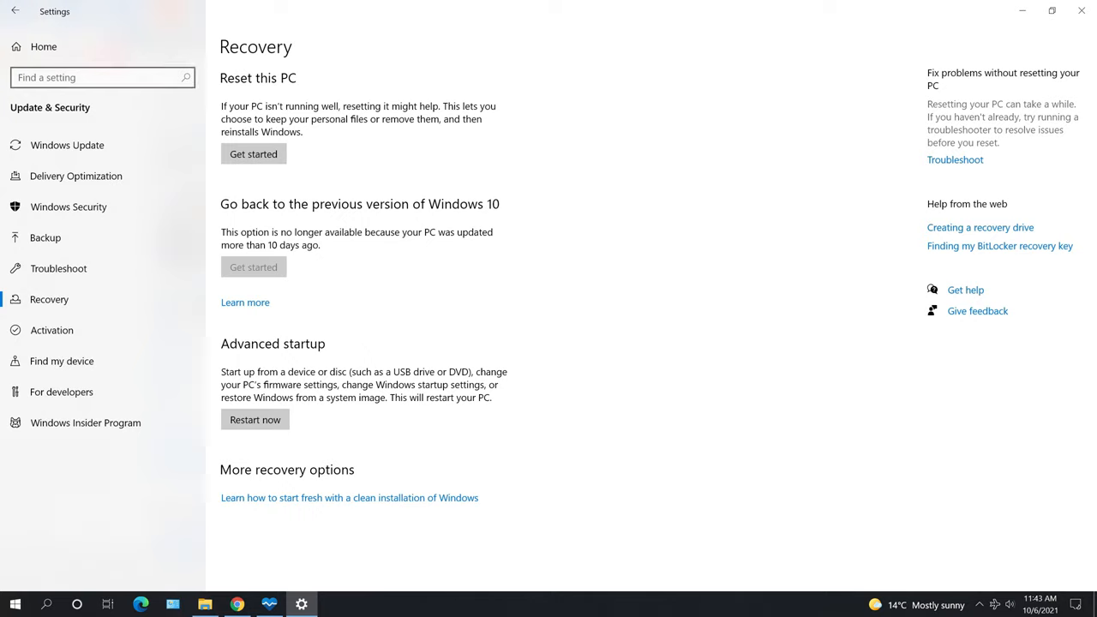
# Visit Windows Update, return to Recovery, and restart into advanced startup
pyautogui.click(94, 77)
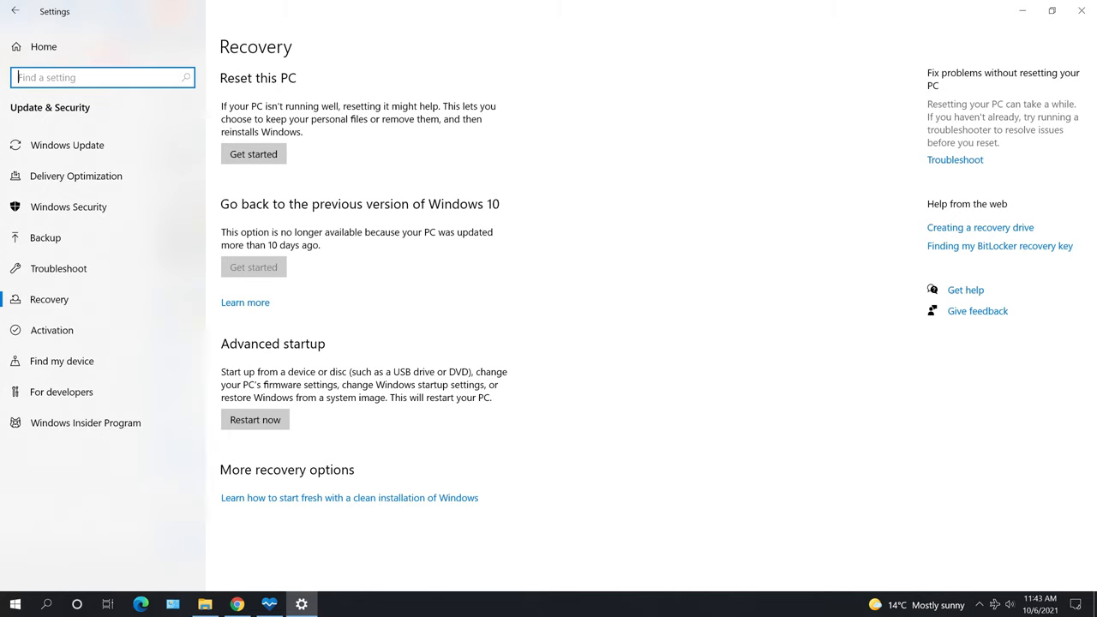
pyautogui.click(67, 145)
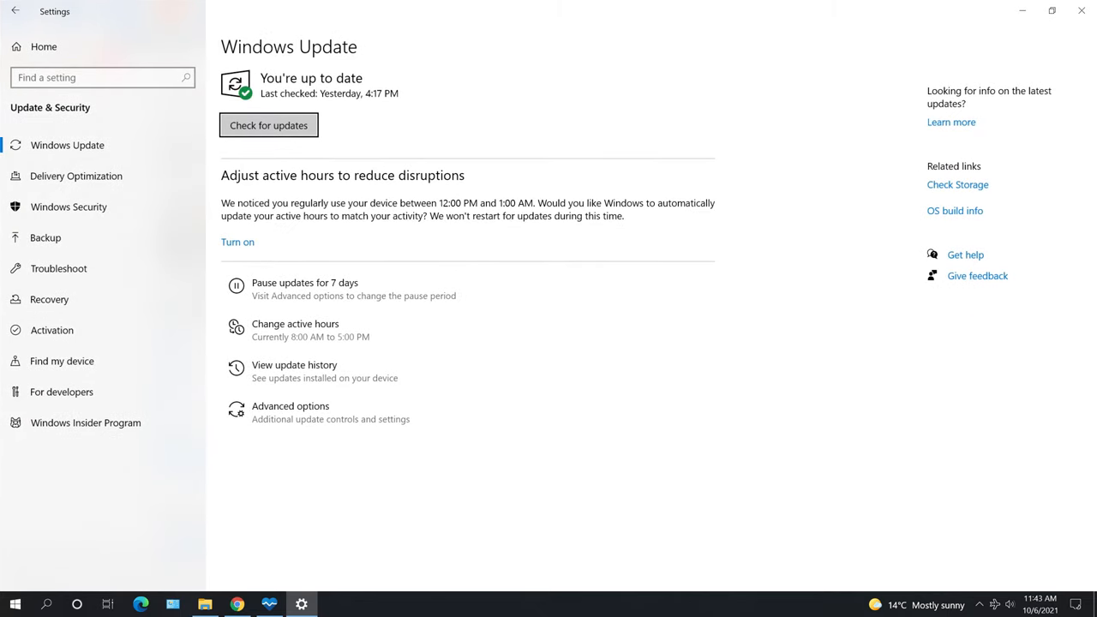
pyautogui.moveTo(101, 263)
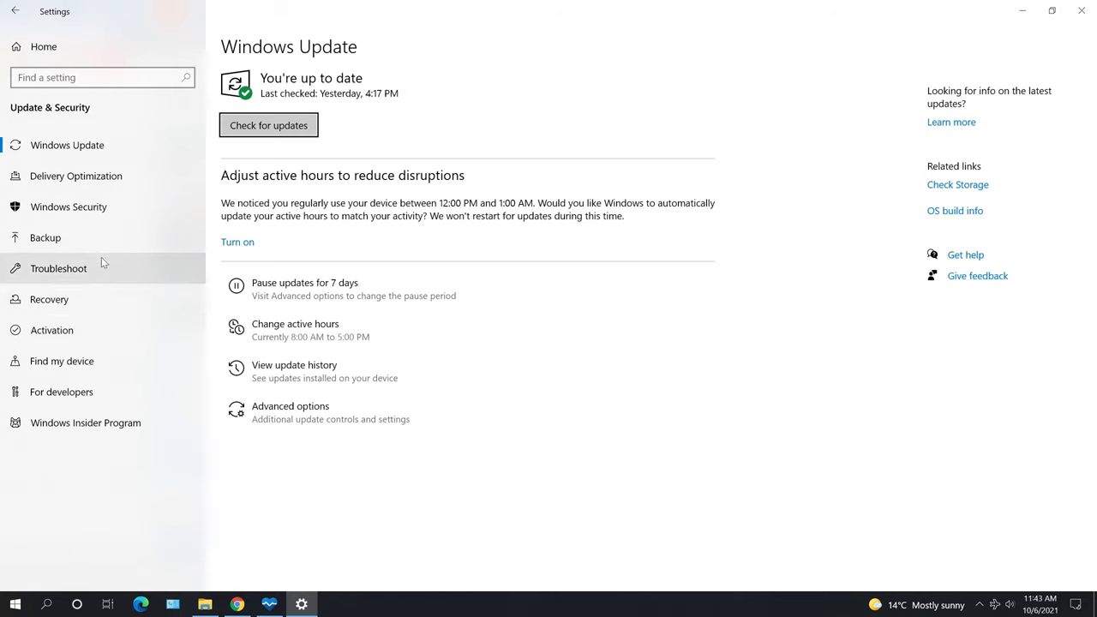
pyautogui.click(49, 299)
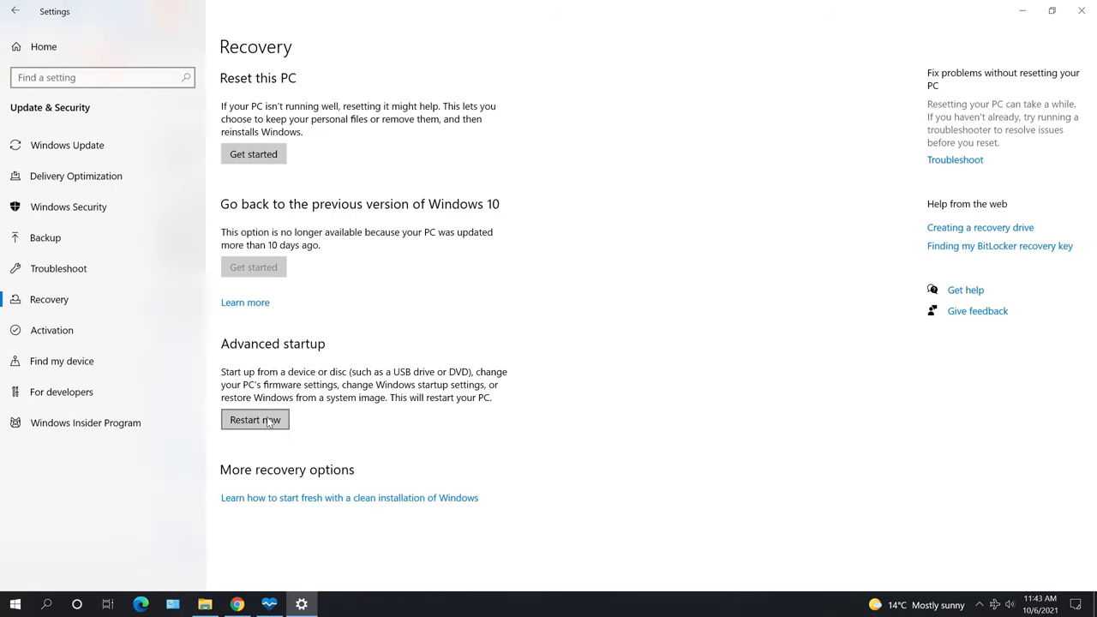
pyautogui.click(254, 419)
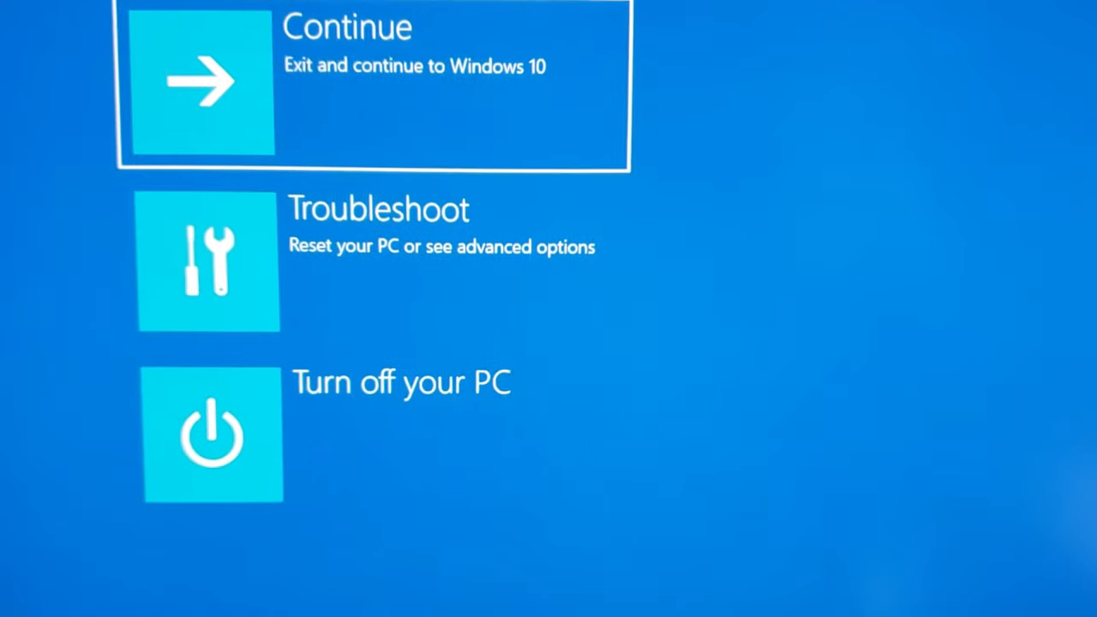
pyautogui.moveTo(463, 261)
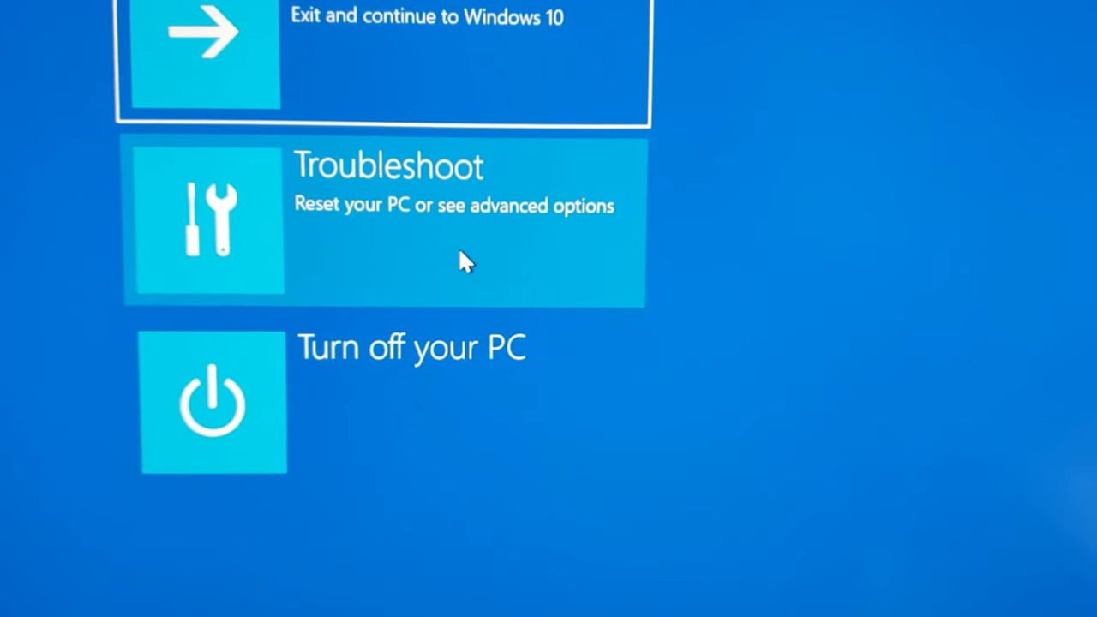
# Restart into UEFI firmware settings via Troubleshoot's UEFI Firmware Settings option
pyautogui.click(386, 221)
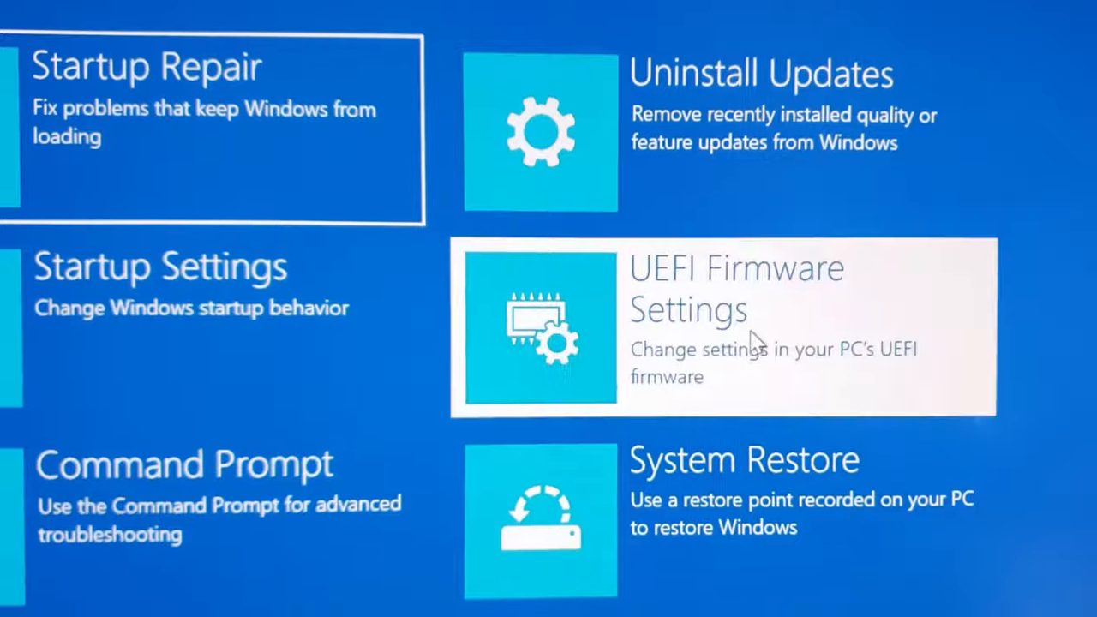
pyautogui.click(725, 326)
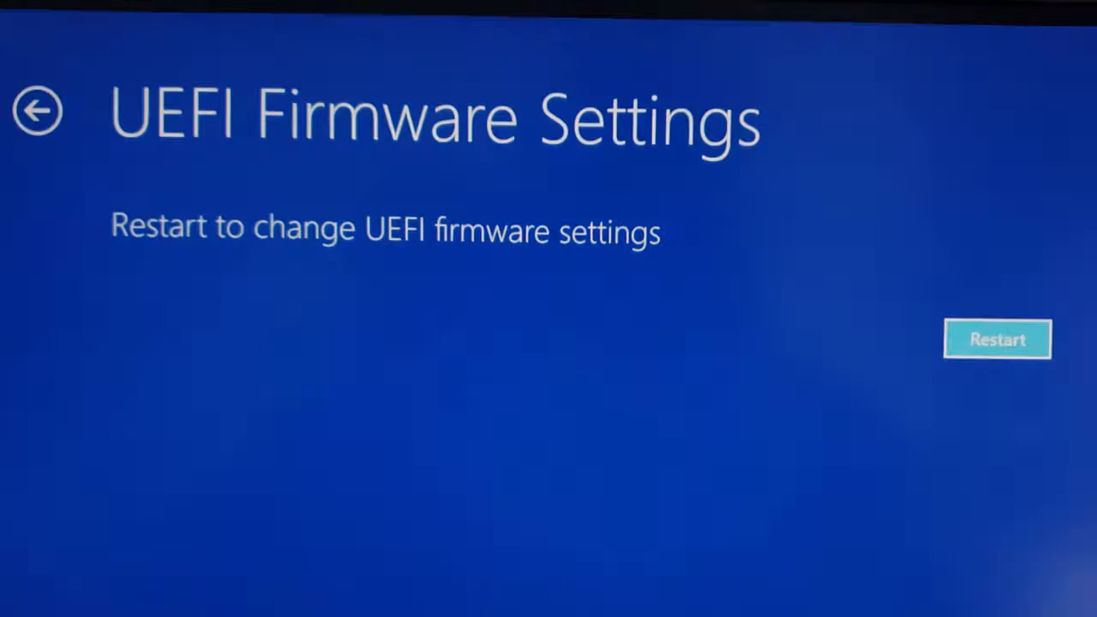
pyautogui.click(996, 338)
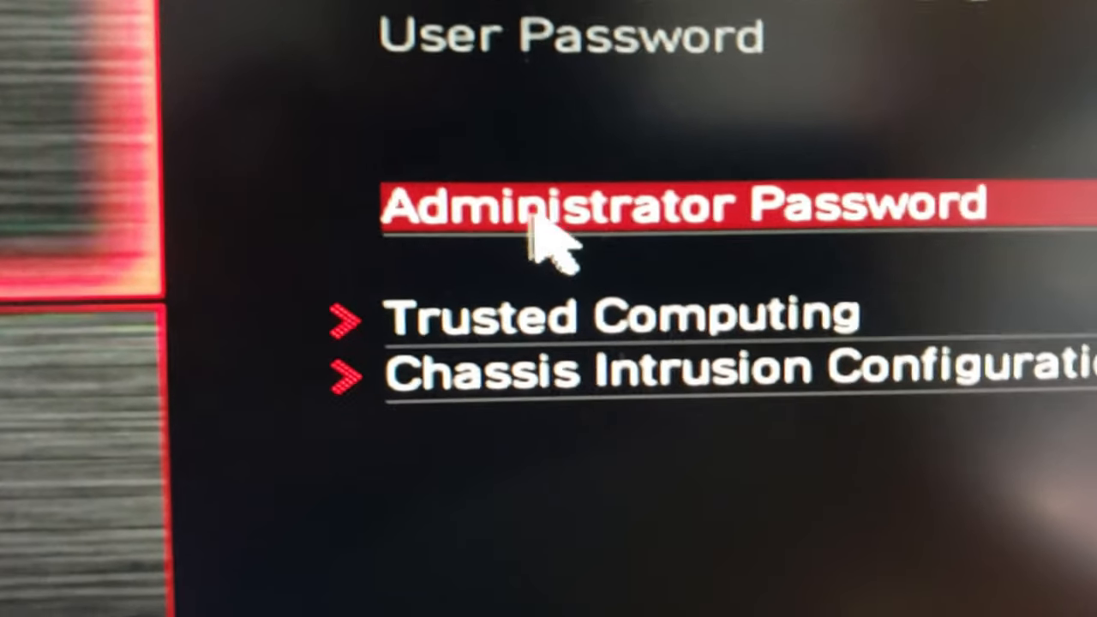
# Enable Security Device Support under Trusted Computing, then save and exit
pyautogui.press('Down')
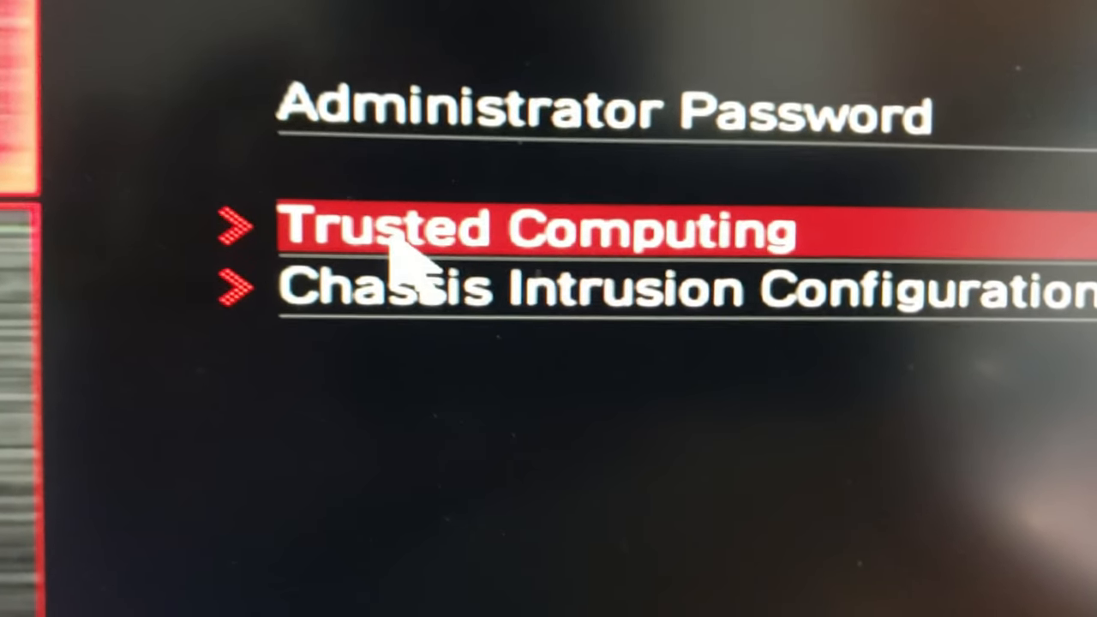
pyautogui.click(540, 230)
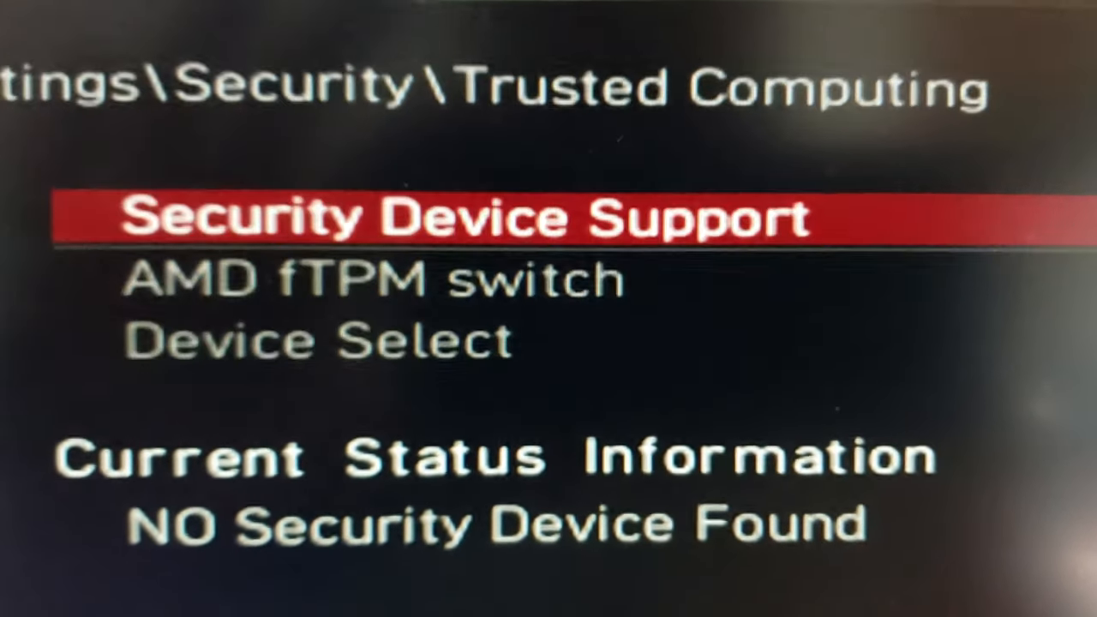
pyautogui.click(471, 217)
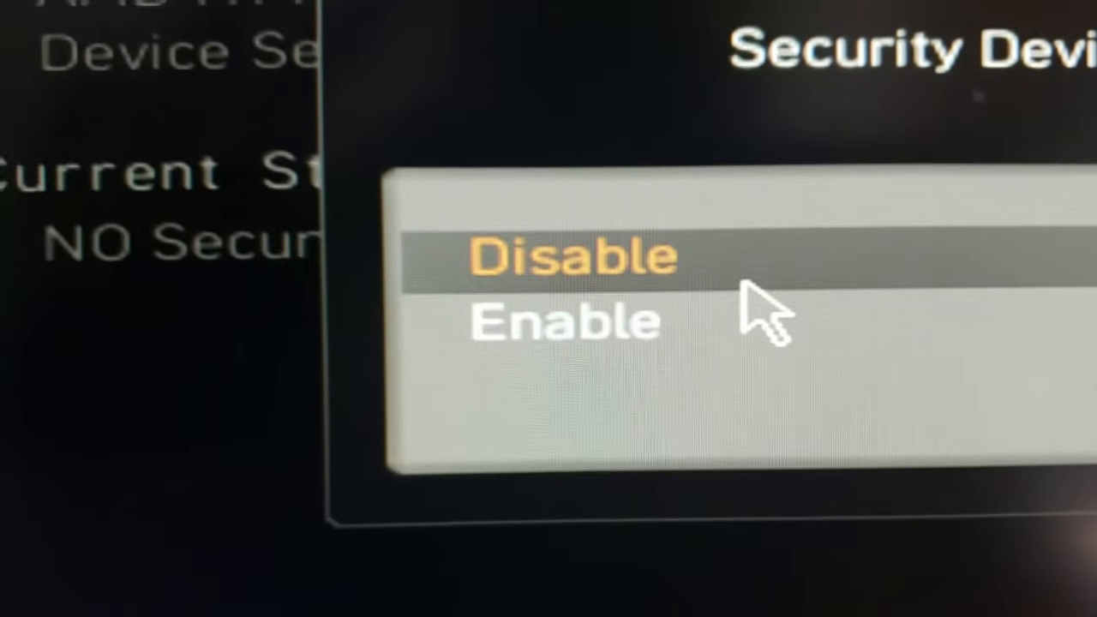
pyautogui.click(572, 252)
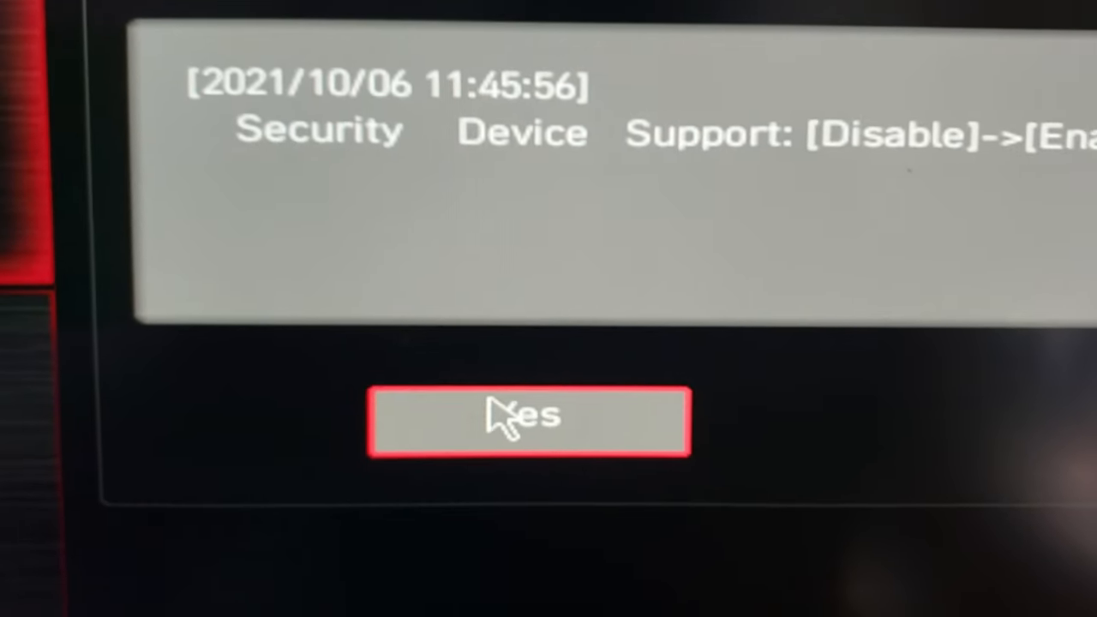
pyautogui.click(529, 420)
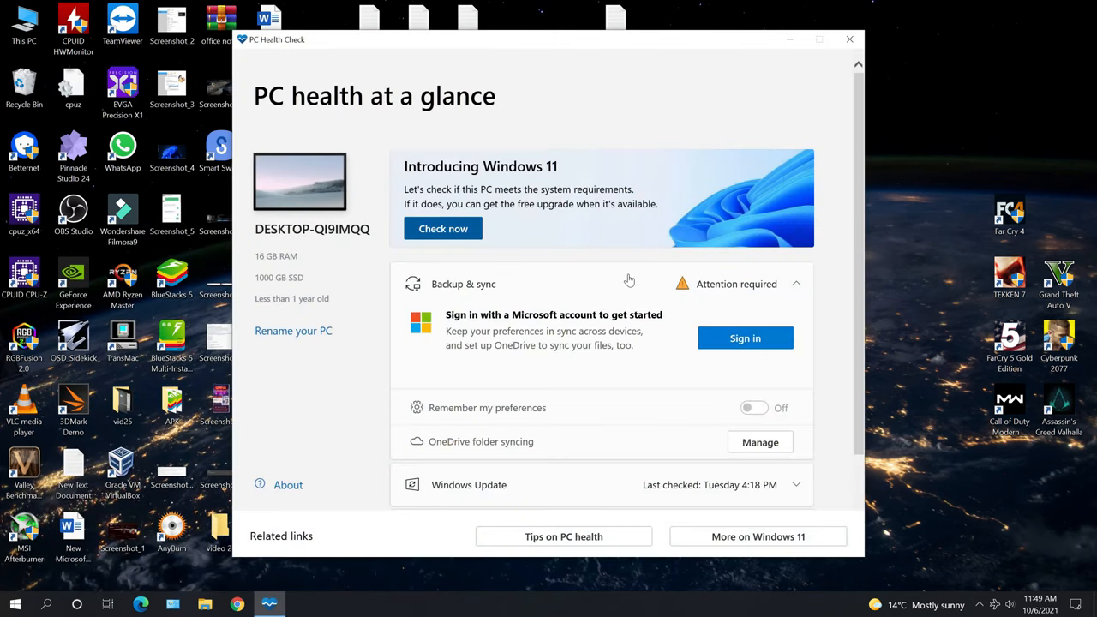
pyautogui.moveTo(593, 271)
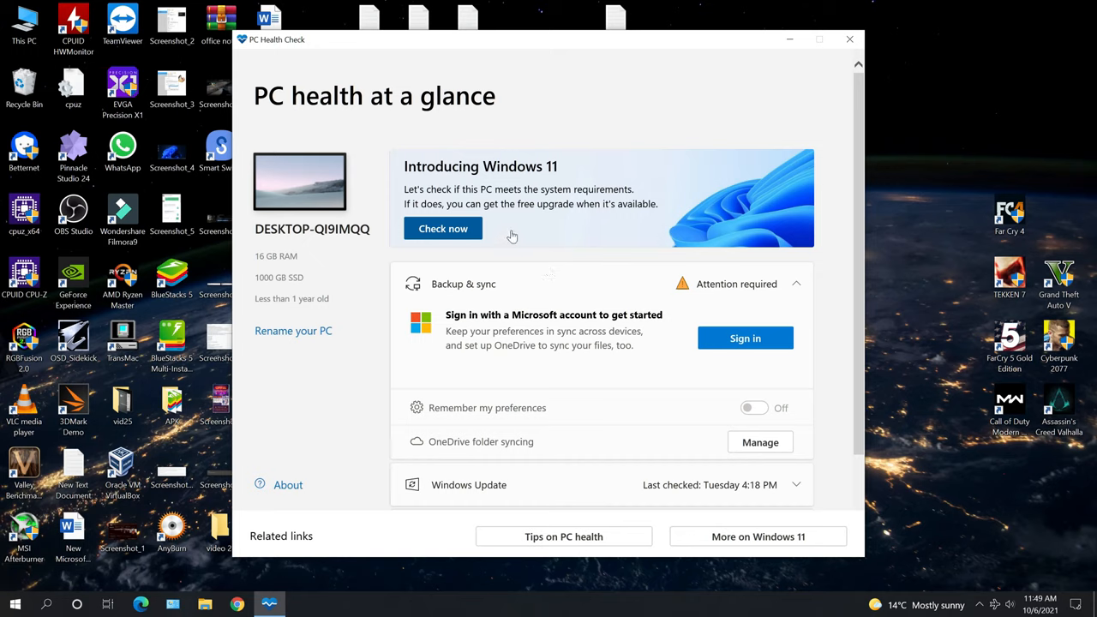
pyautogui.moveTo(480, 212)
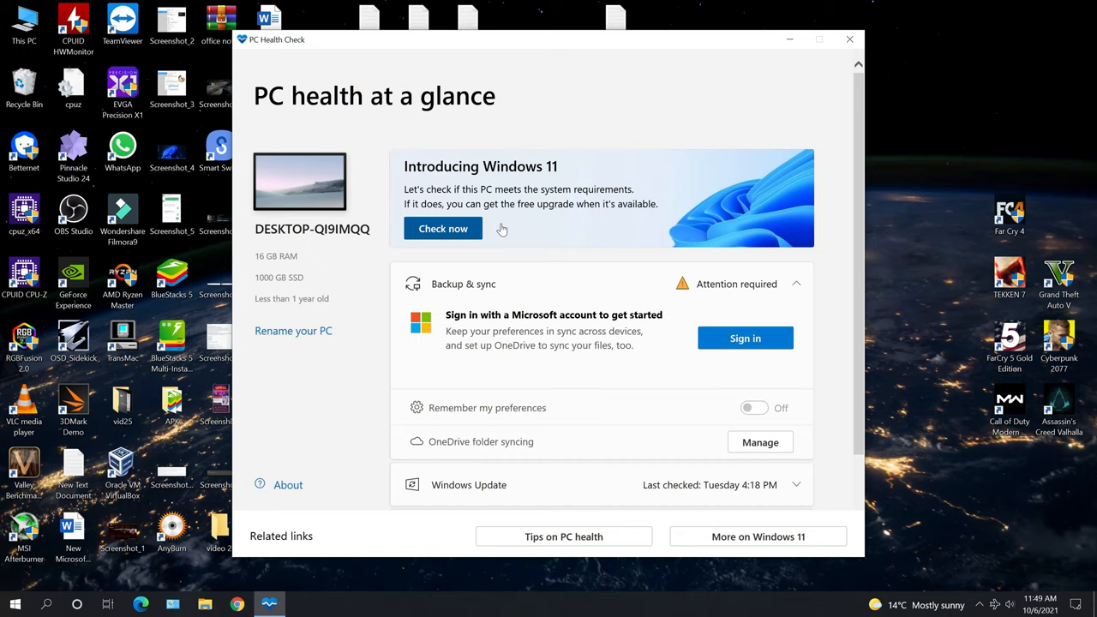
# Rerun Check now and confirm this PC meets Windows 11 requirements
pyautogui.click(443, 228)
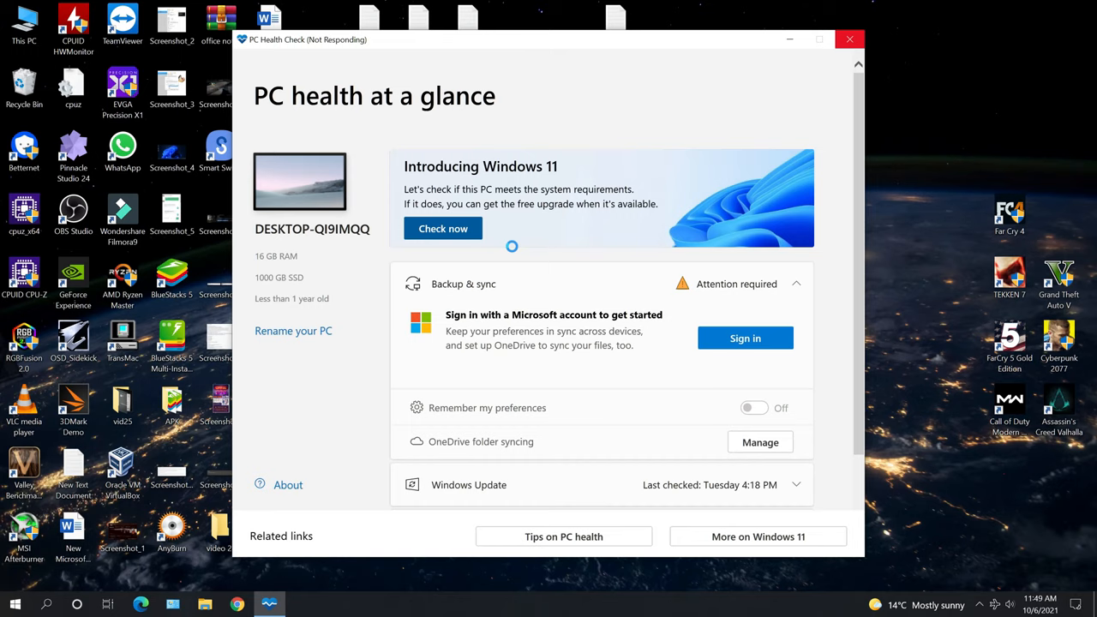
pyautogui.click(443, 228)
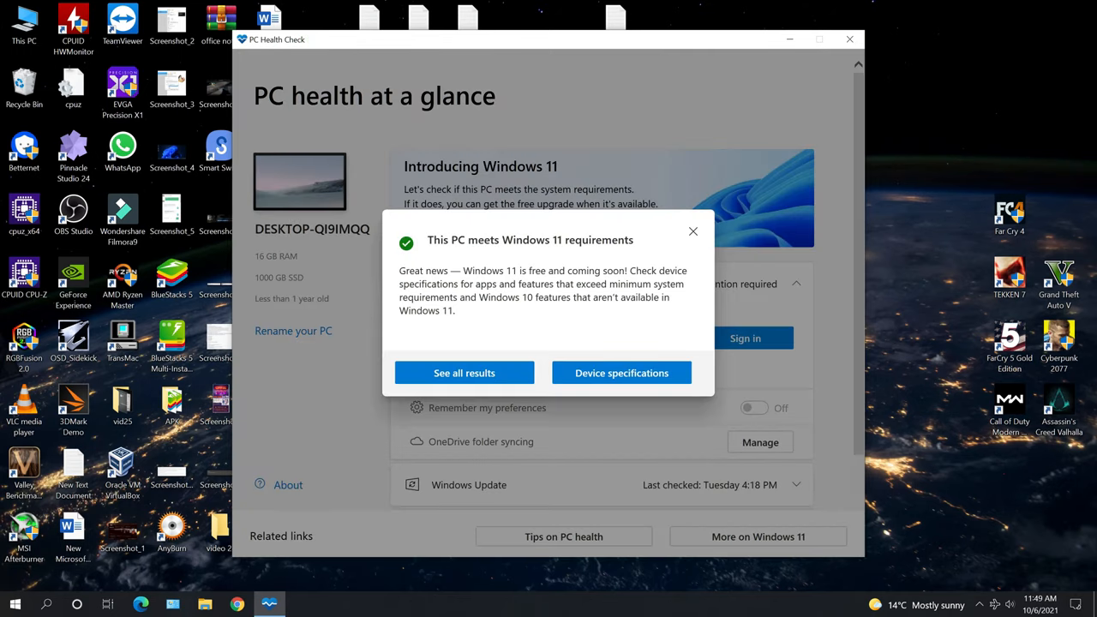